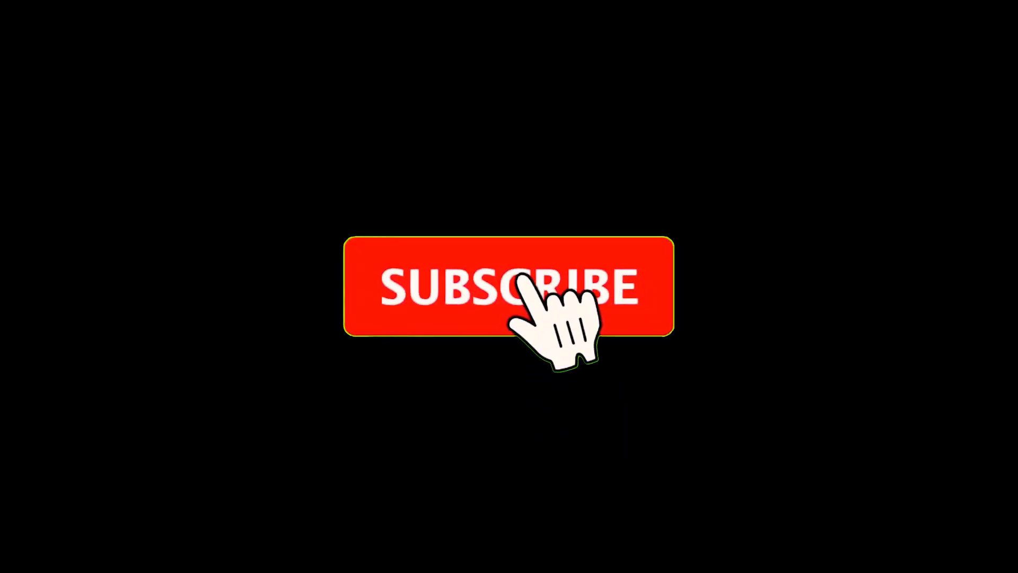
Step: Trigger the subscribe button to turn into a SUBSCRIBED badge and activate the notification bell
left_click(524, 285)
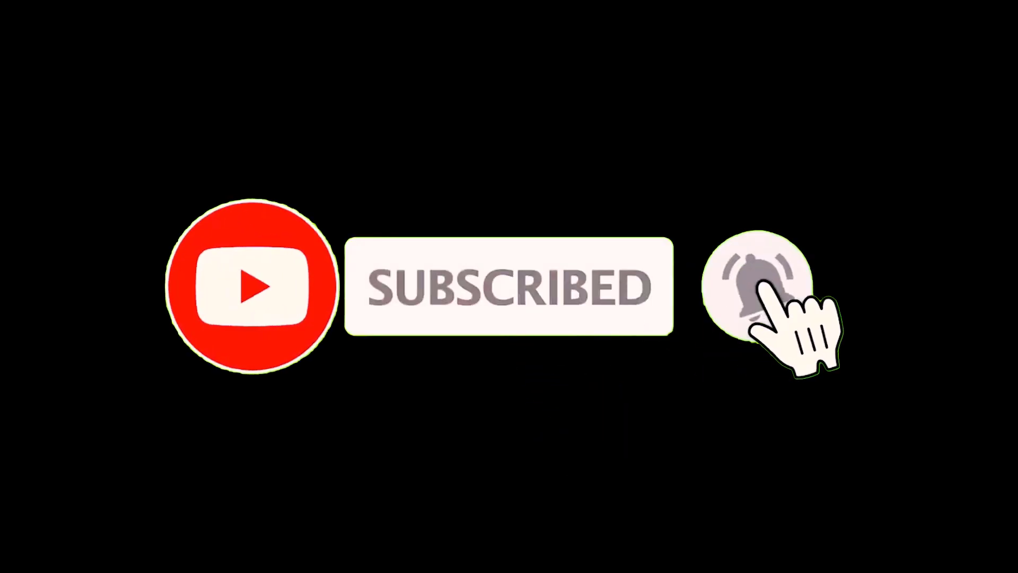
left_click(756, 290)
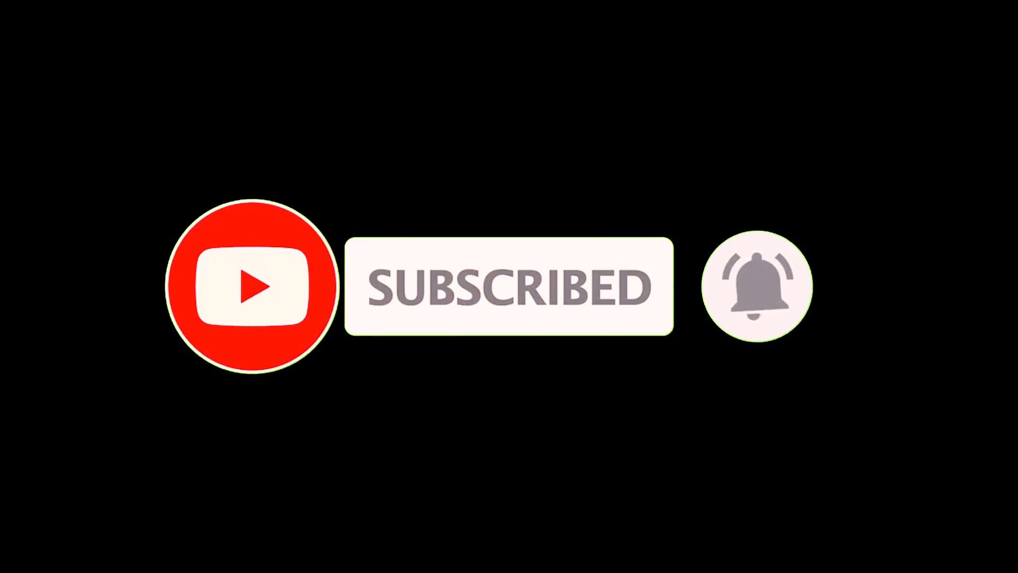